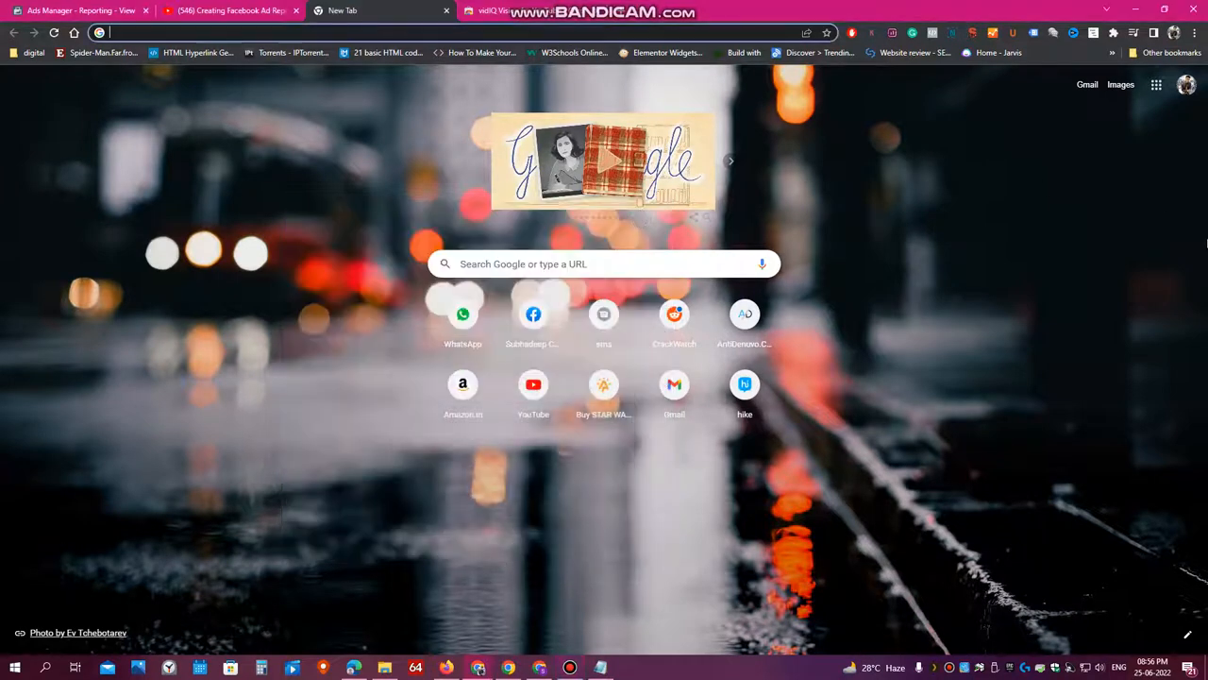
mouse_move(944, 330)
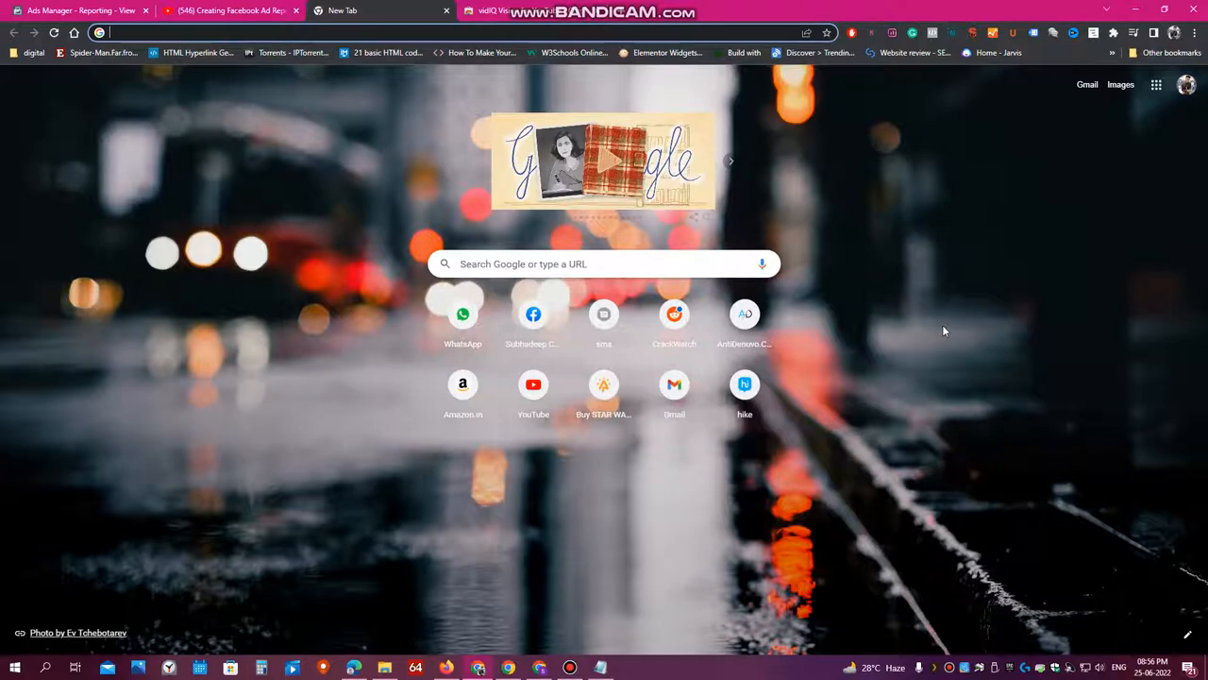
mouse_move(937, 378)
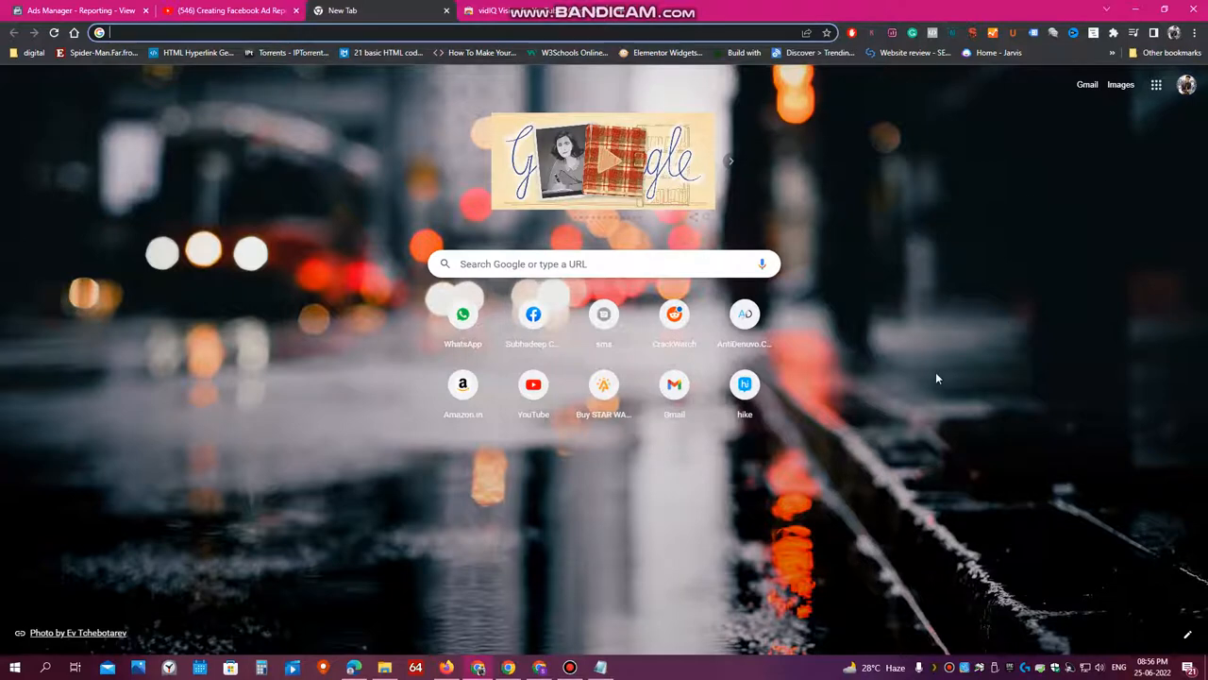
mouse_move(880, 349)
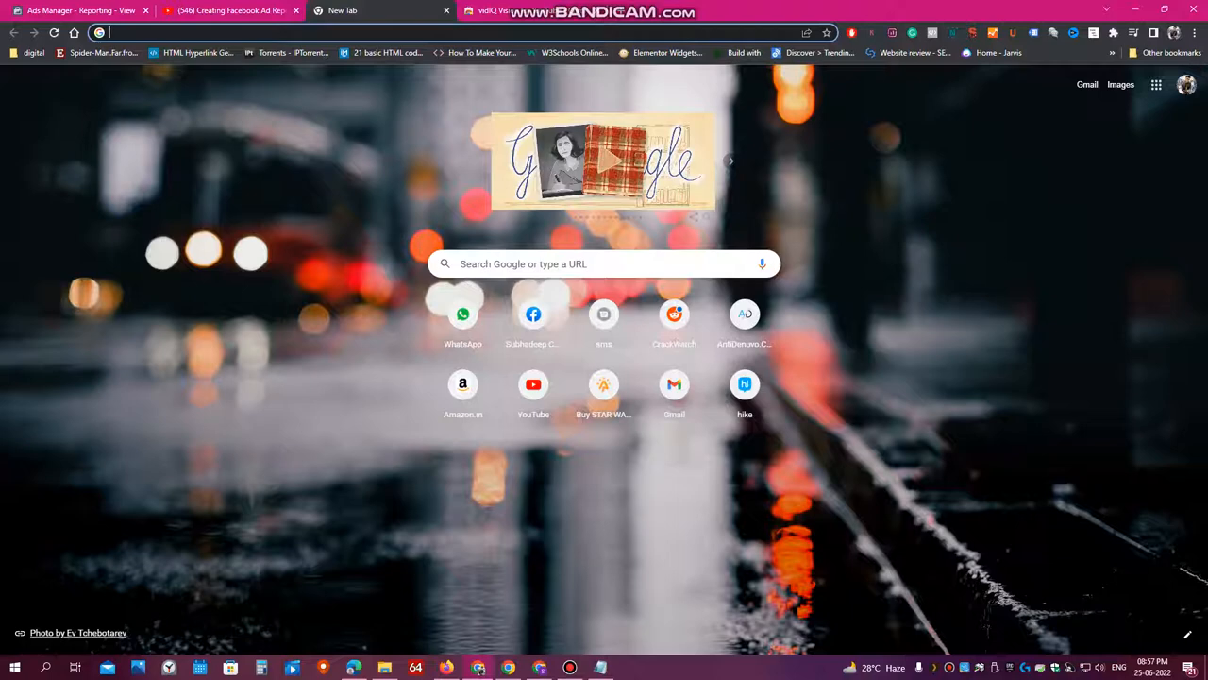
Return to the vidIQ Vision store page and check the installed extensions in the toolbar.
left_click(506, 11)
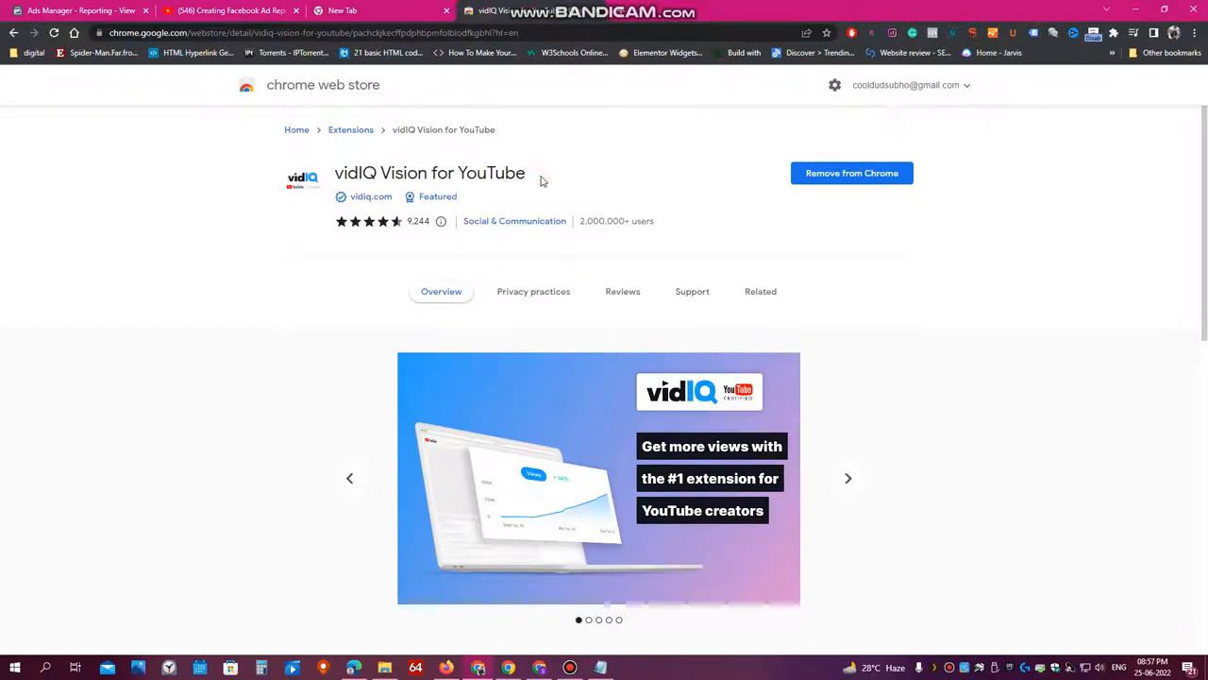
mouse_move(717, 215)
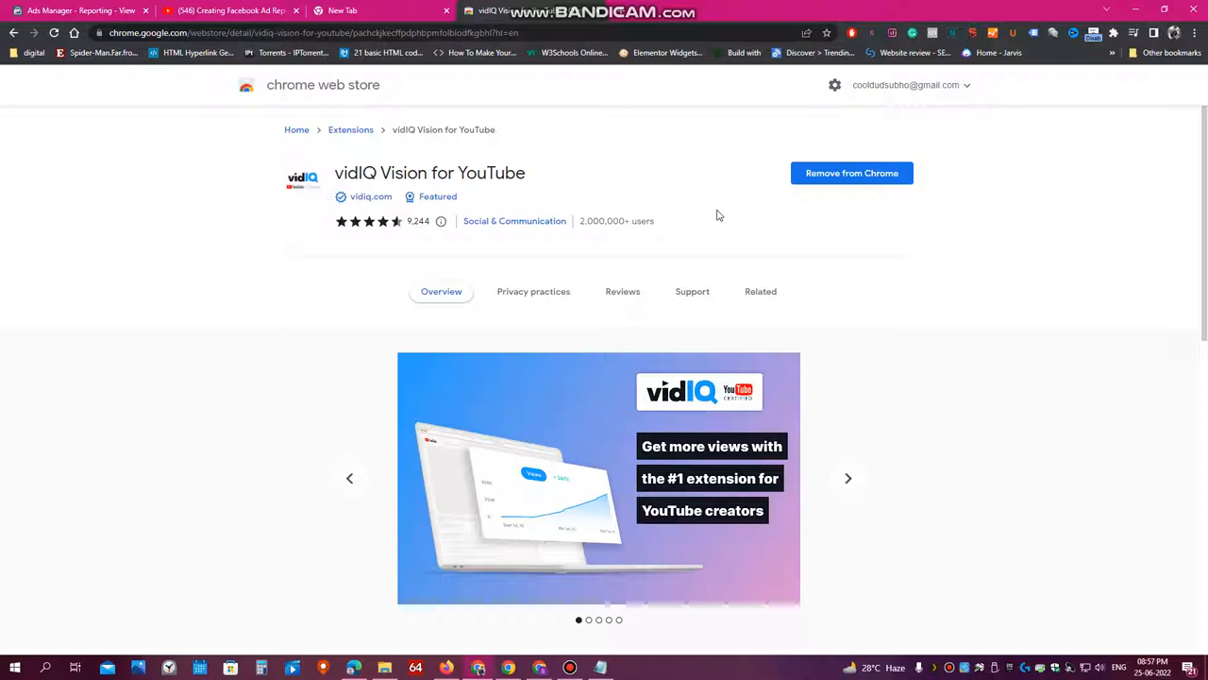
mouse_move(236, 117)
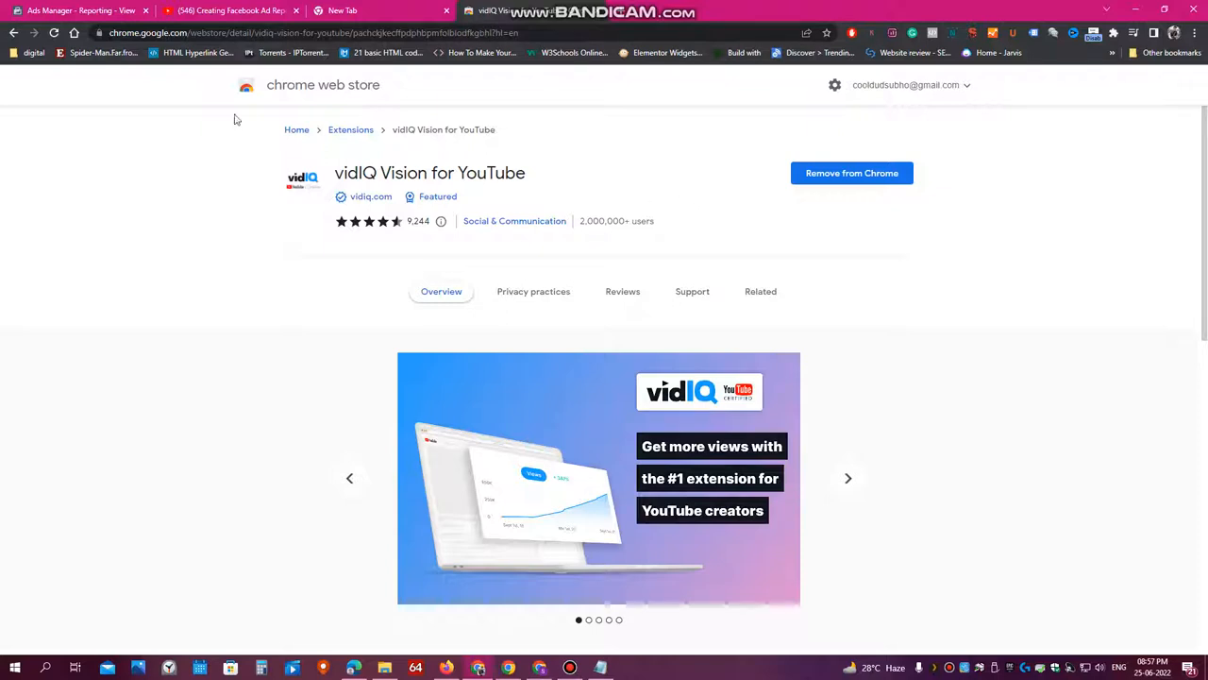
mouse_move(325, 193)
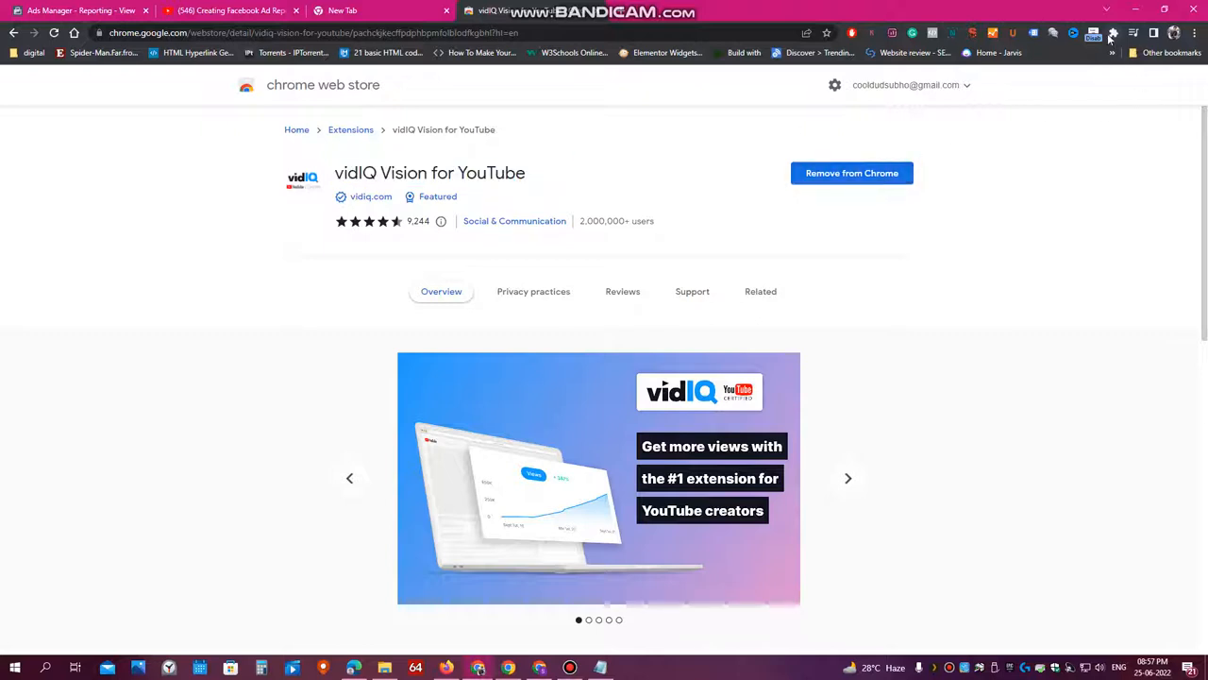
left_click(1111, 31)
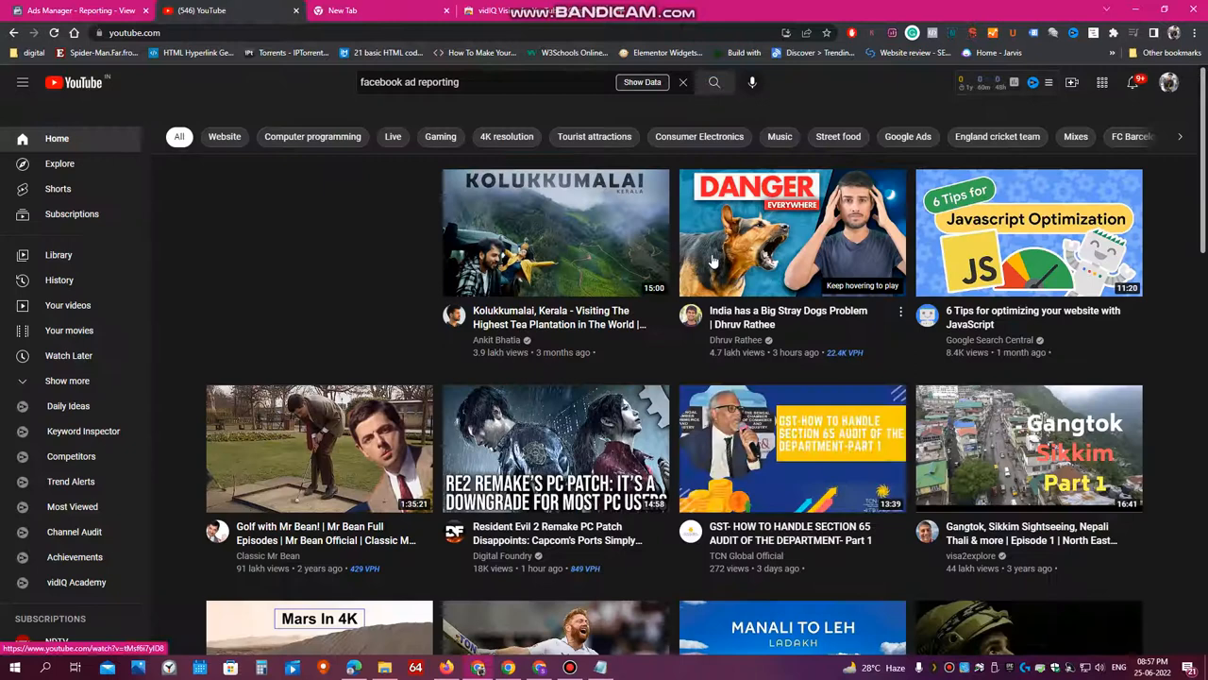
Search YouTube for 'sikkim tourist places' via the 'sikk' suggestion and browse the results.
left_click(484, 83)
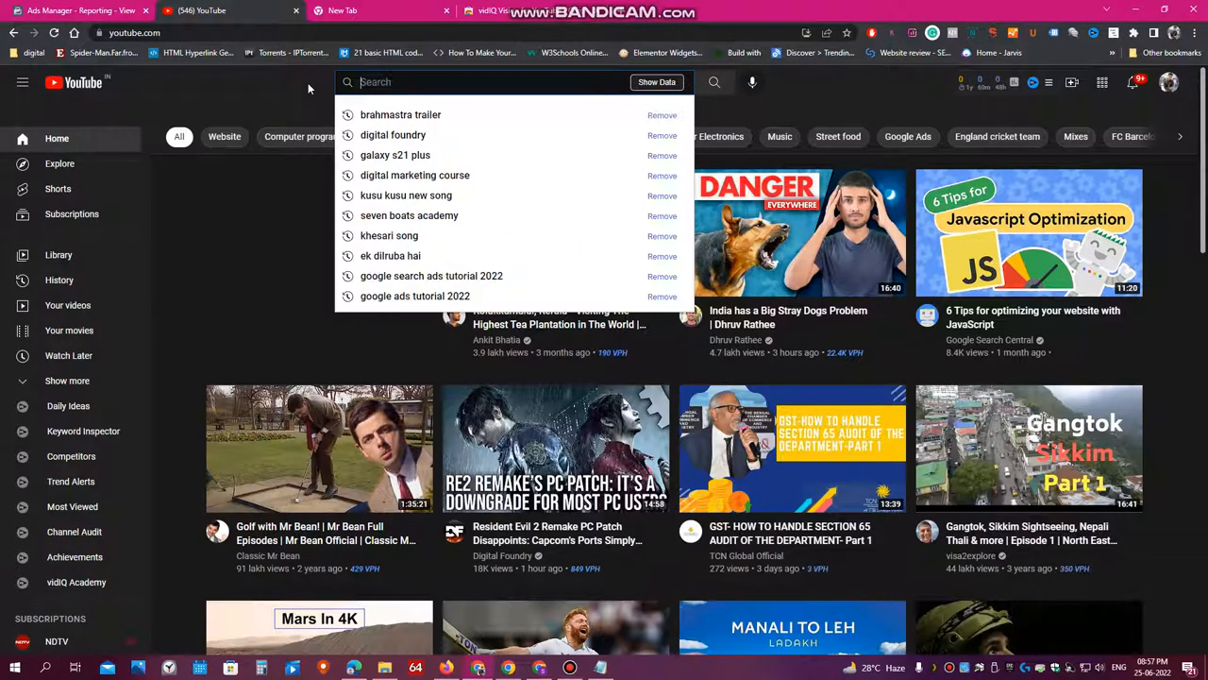
type("sikk")
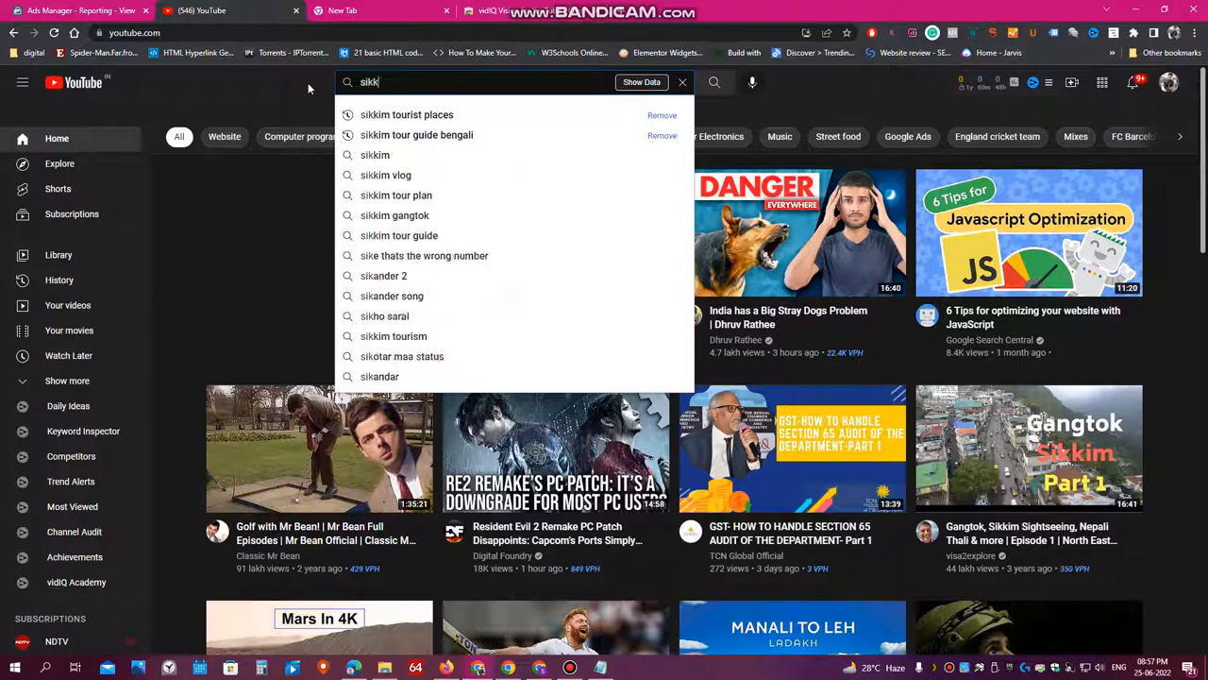
left_click(404, 115)
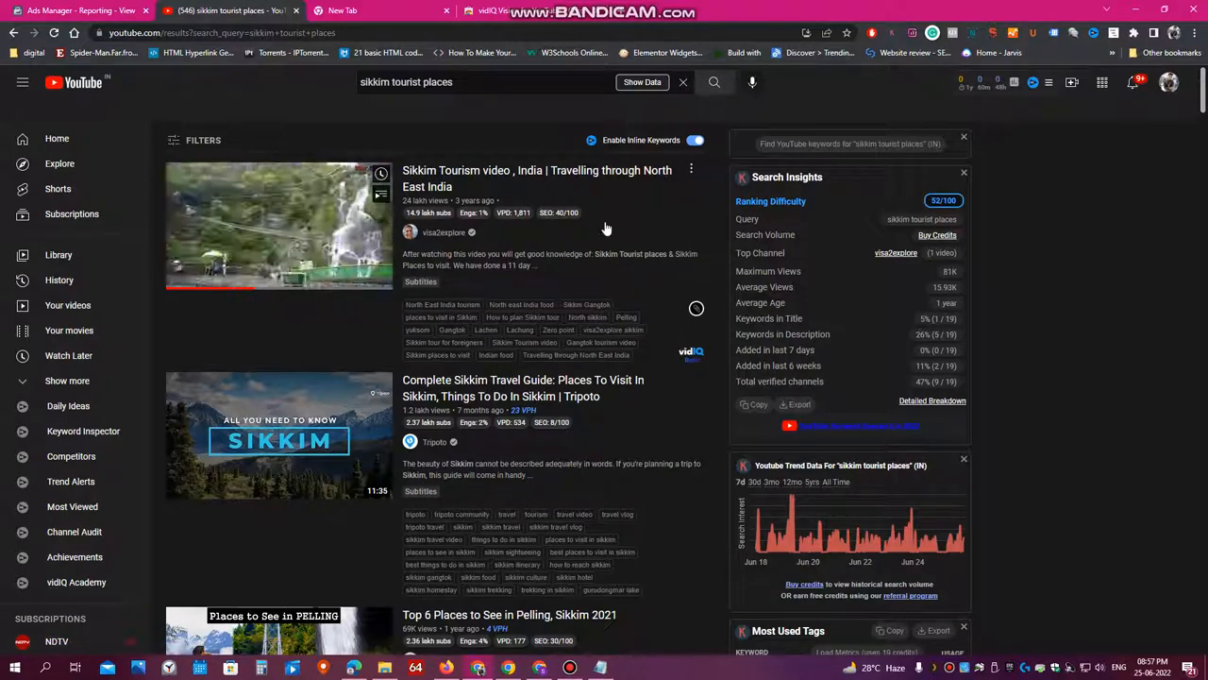
scroll("down", 3)
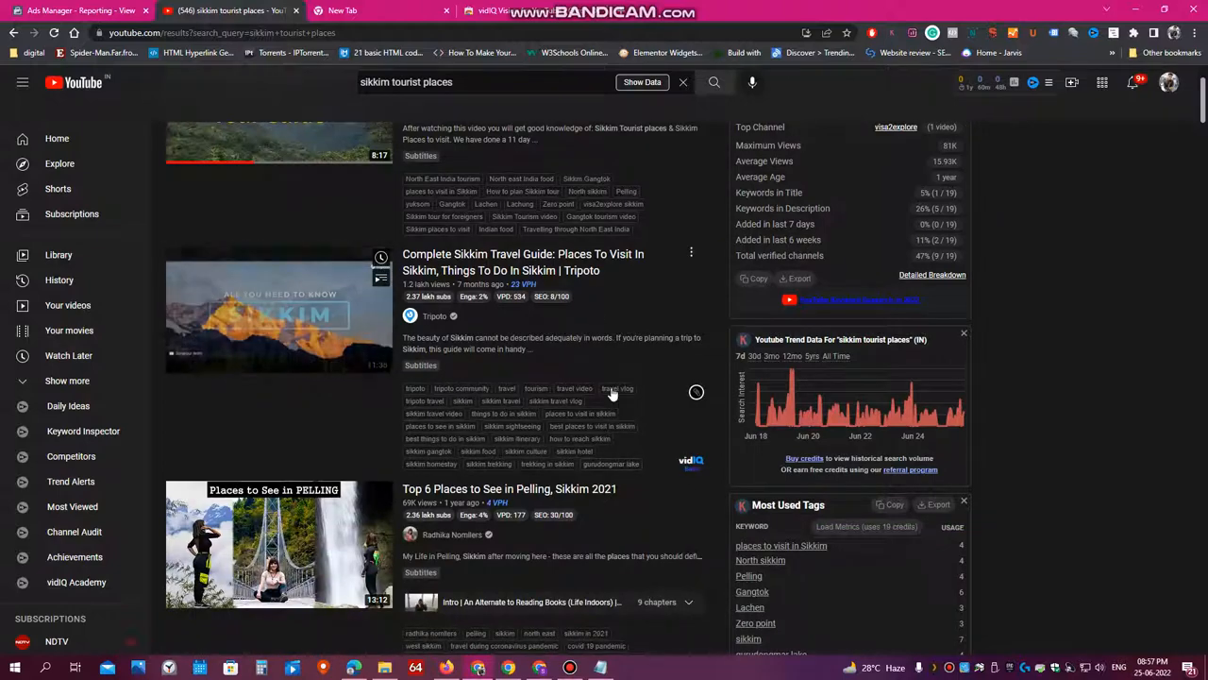
scroll("down", 3)
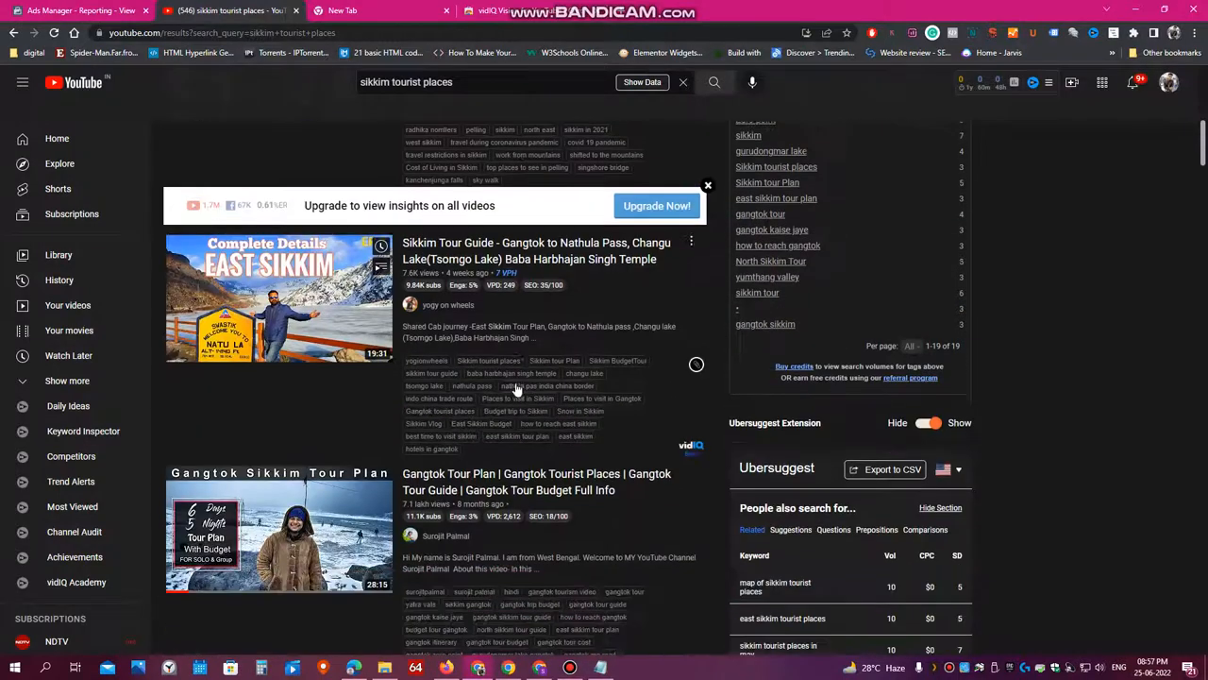
scroll("down", 3)
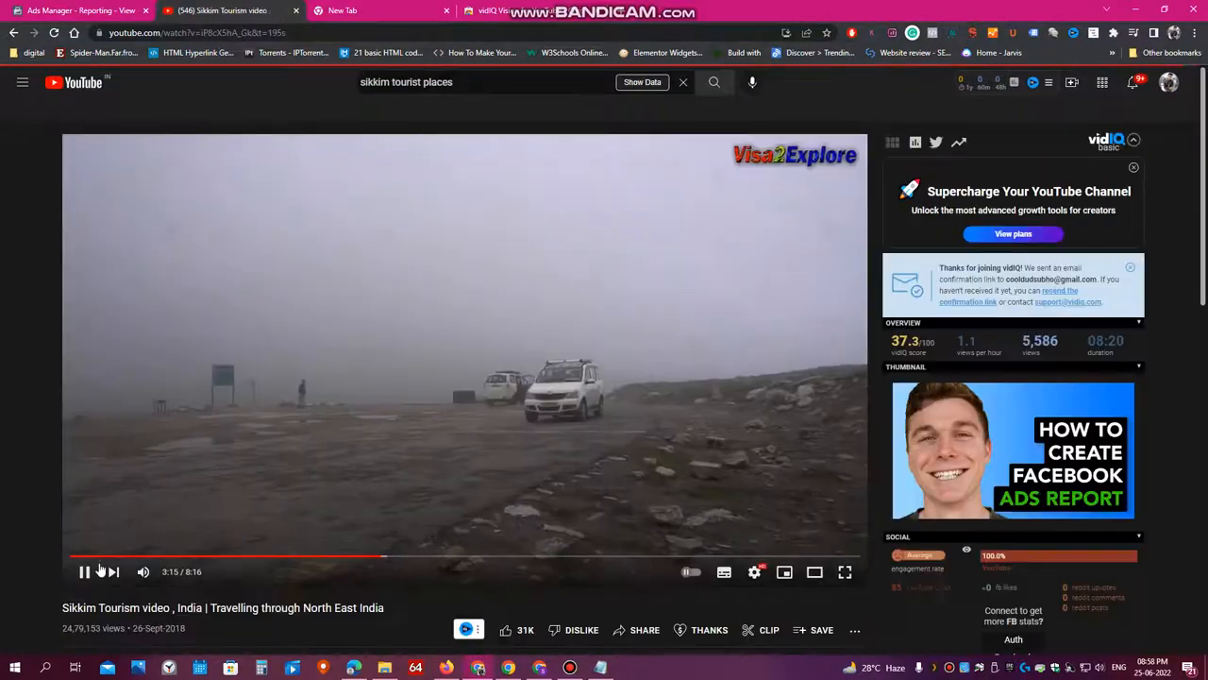
Scroll the Sikkim Tourism video page down to vidIQ's Video Tags section.
scroll("down", 3)
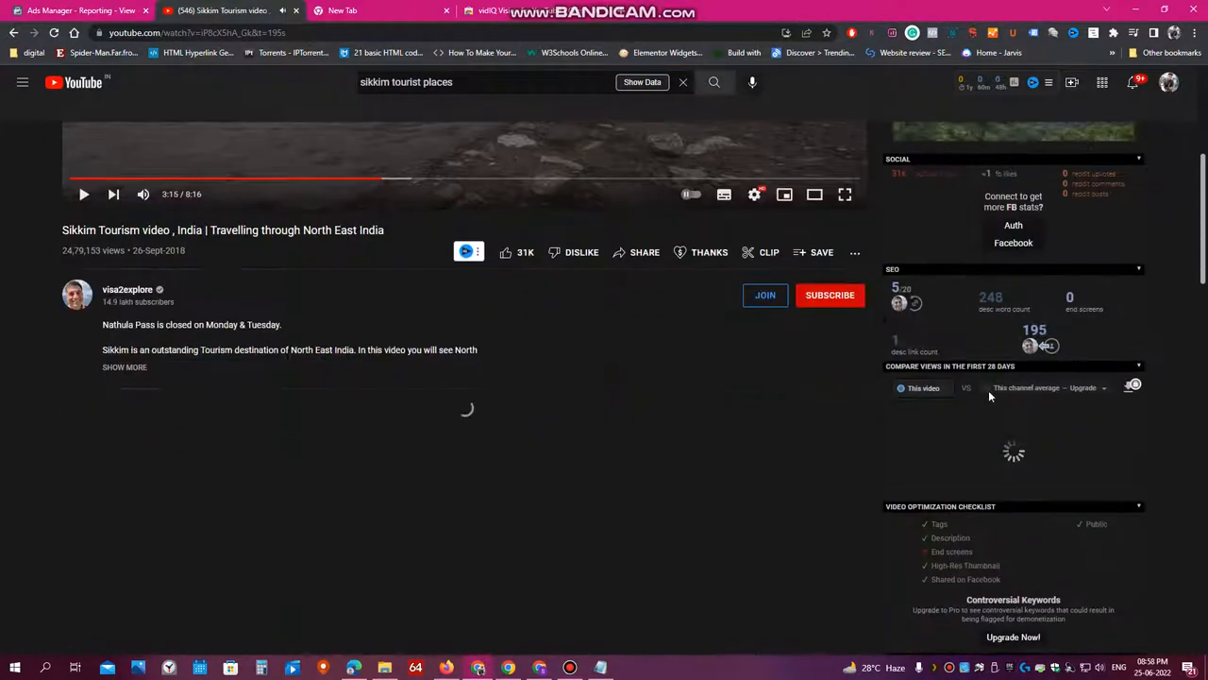
scroll("down", 3)
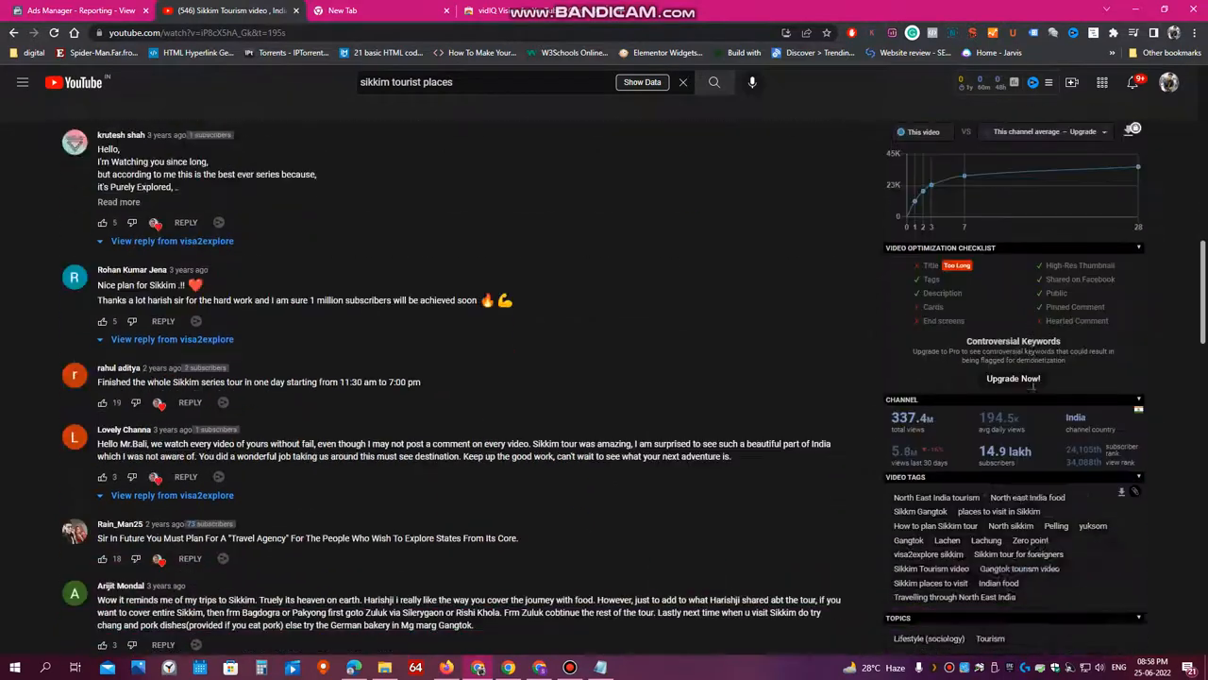
scroll("down", 3)
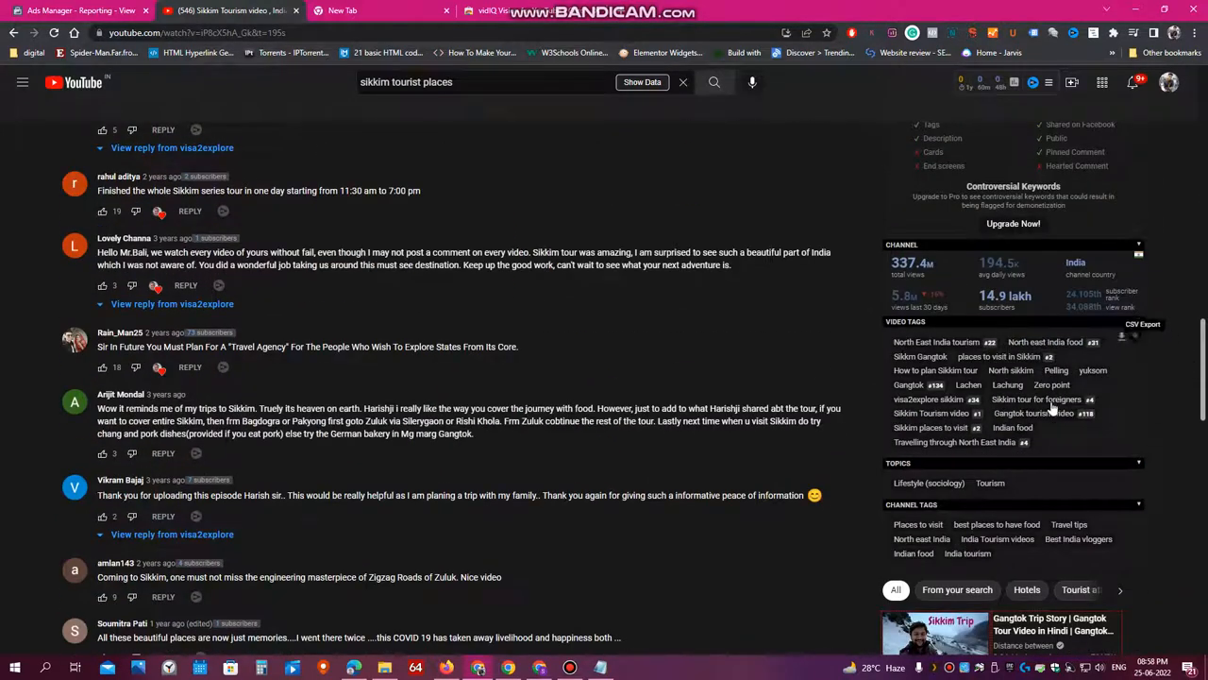
mouse_move(1035, 411)
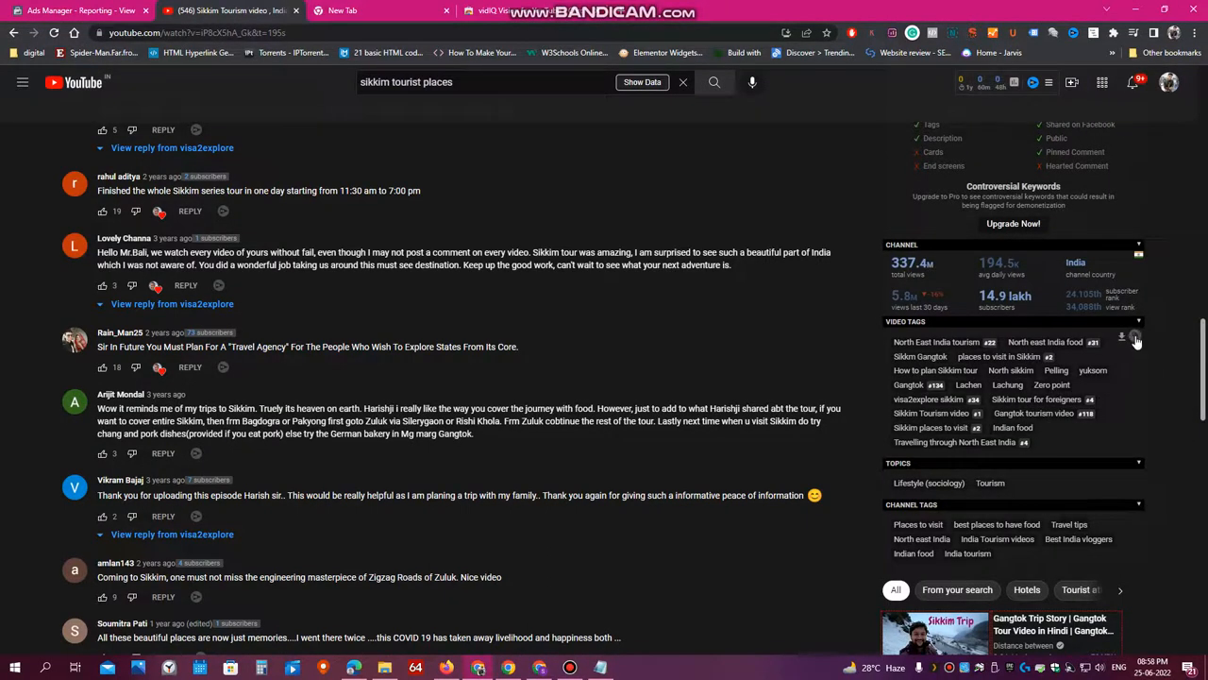
mouse_move(1137, 340)
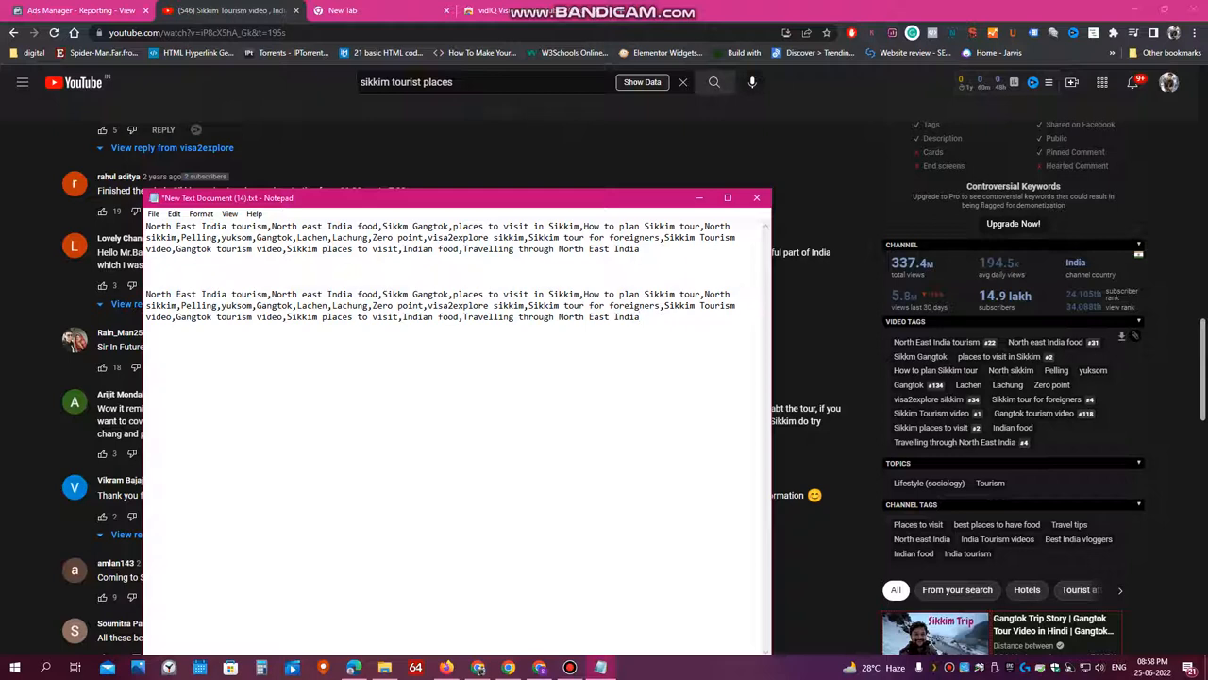
Select the second pasted copy of the video's tags in Notepad.
left_click(641, 317)
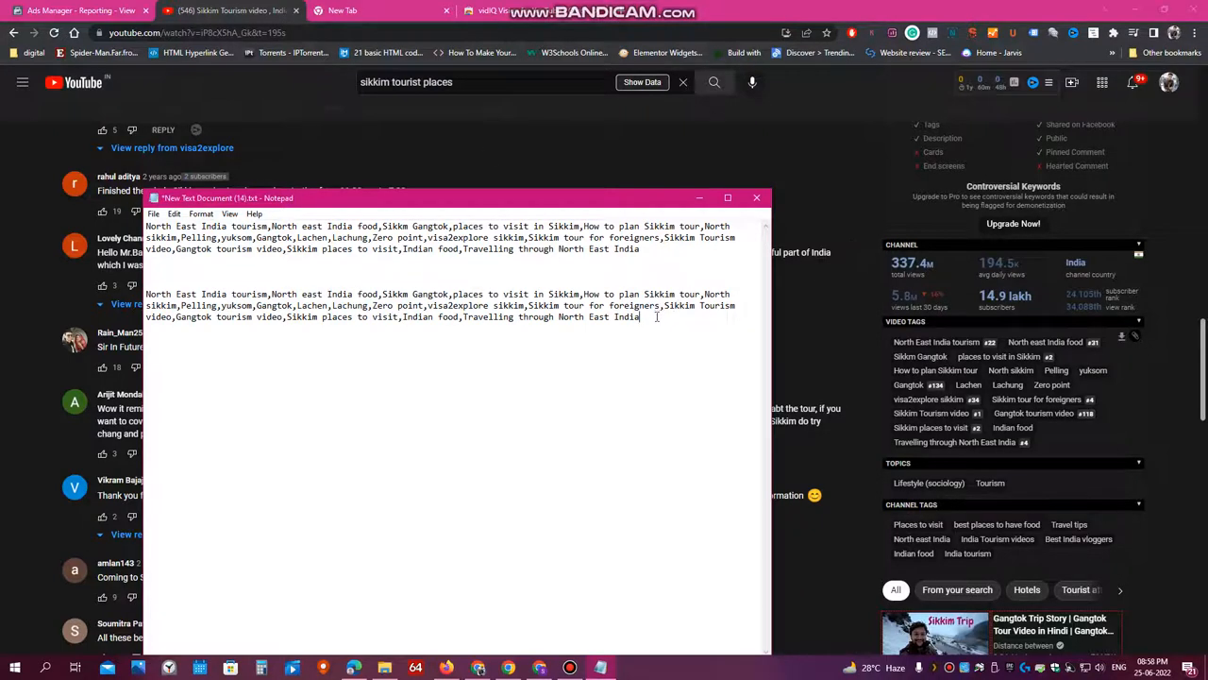
left_click_drag(147, 295, 638, 318)
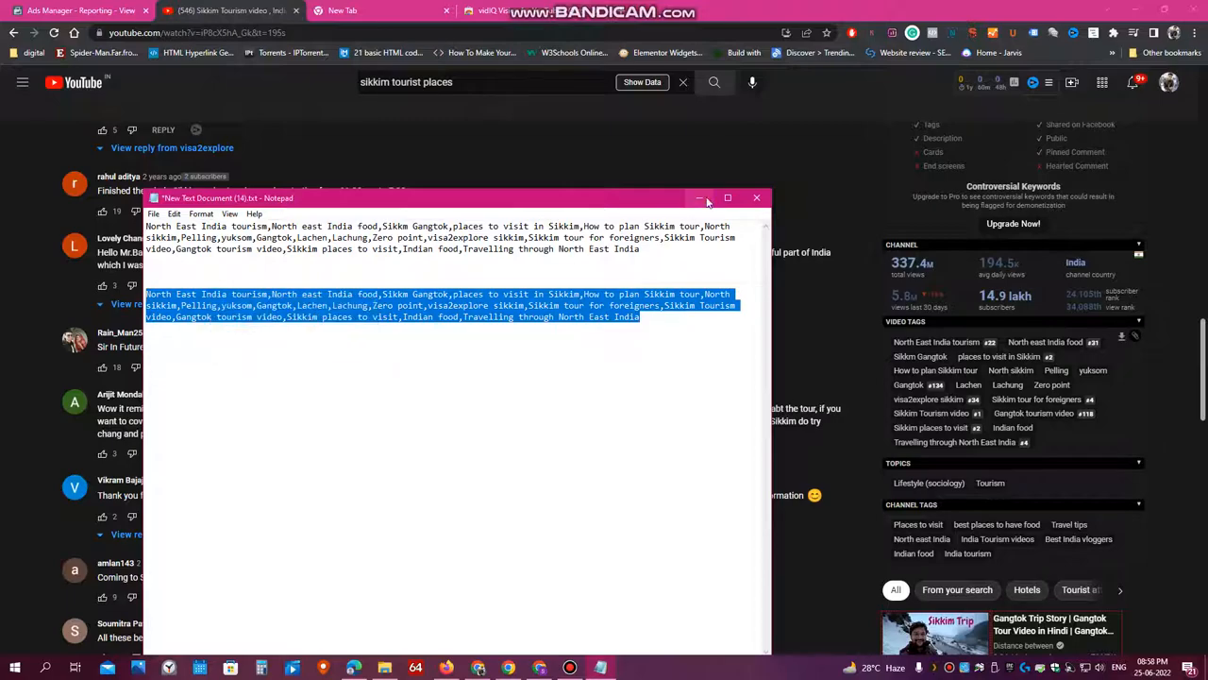
Hide Notepad and scroll the video page back toward vidIQ's 19-keyword Tags list.
left_click(756, 198)
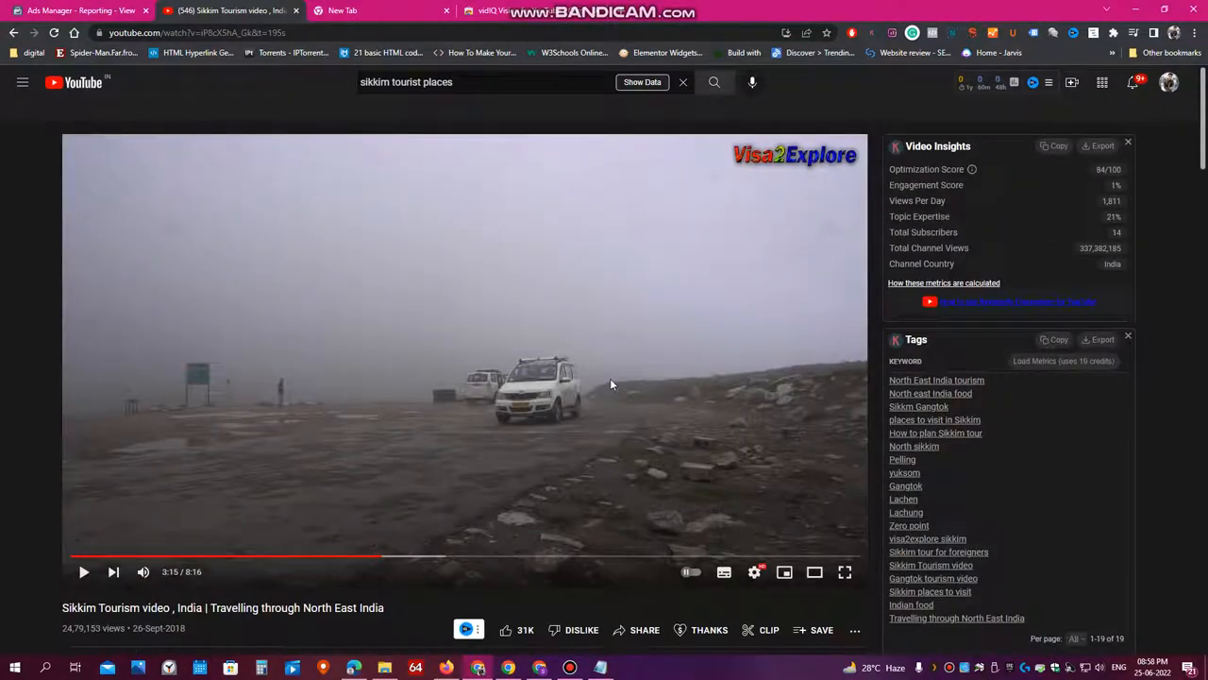
scroll("down", 3)
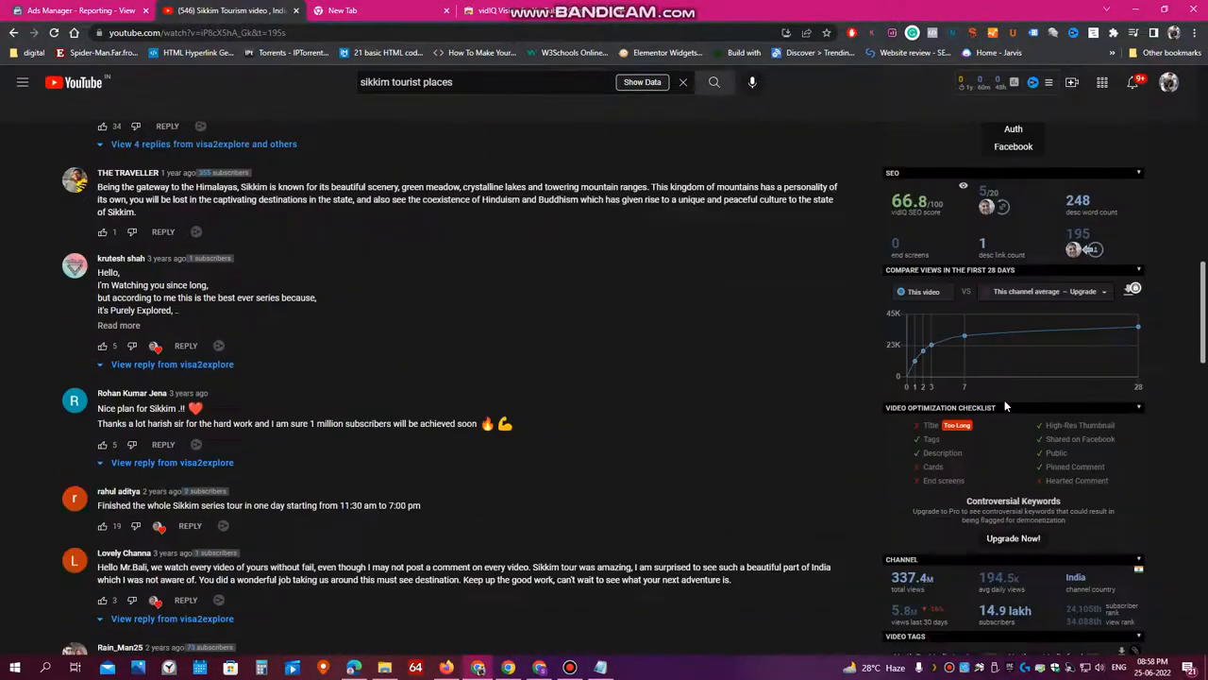
scroll("down", 3)
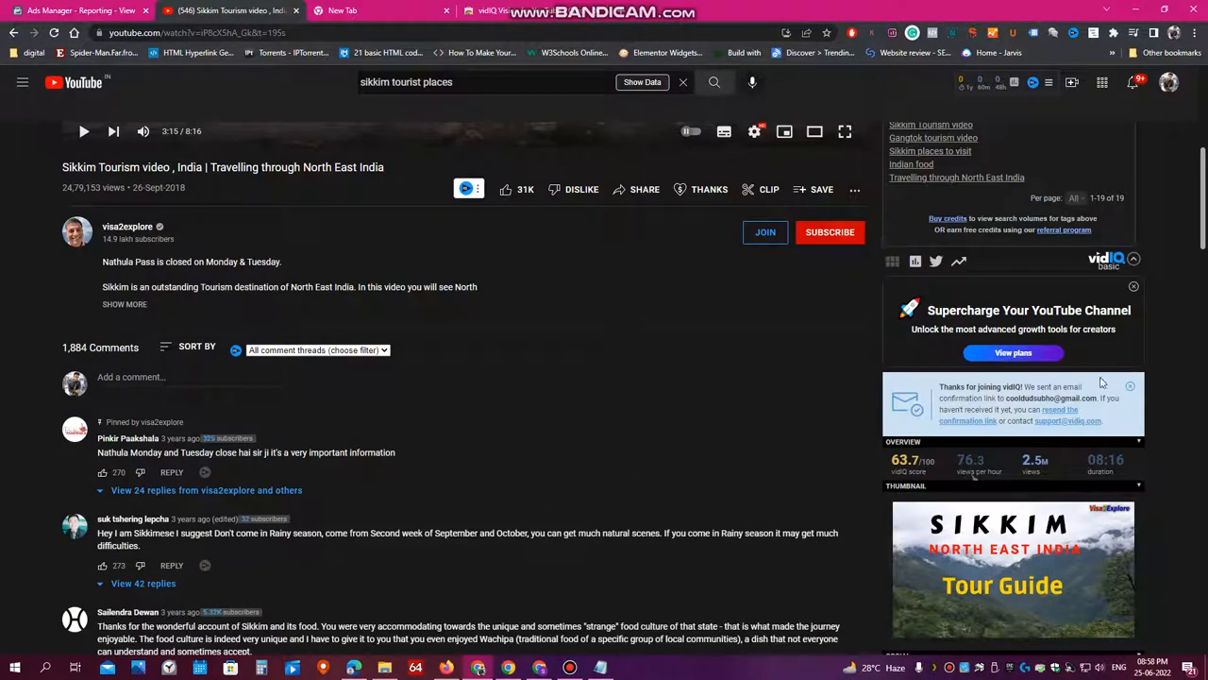
mouse_move(951, 355)
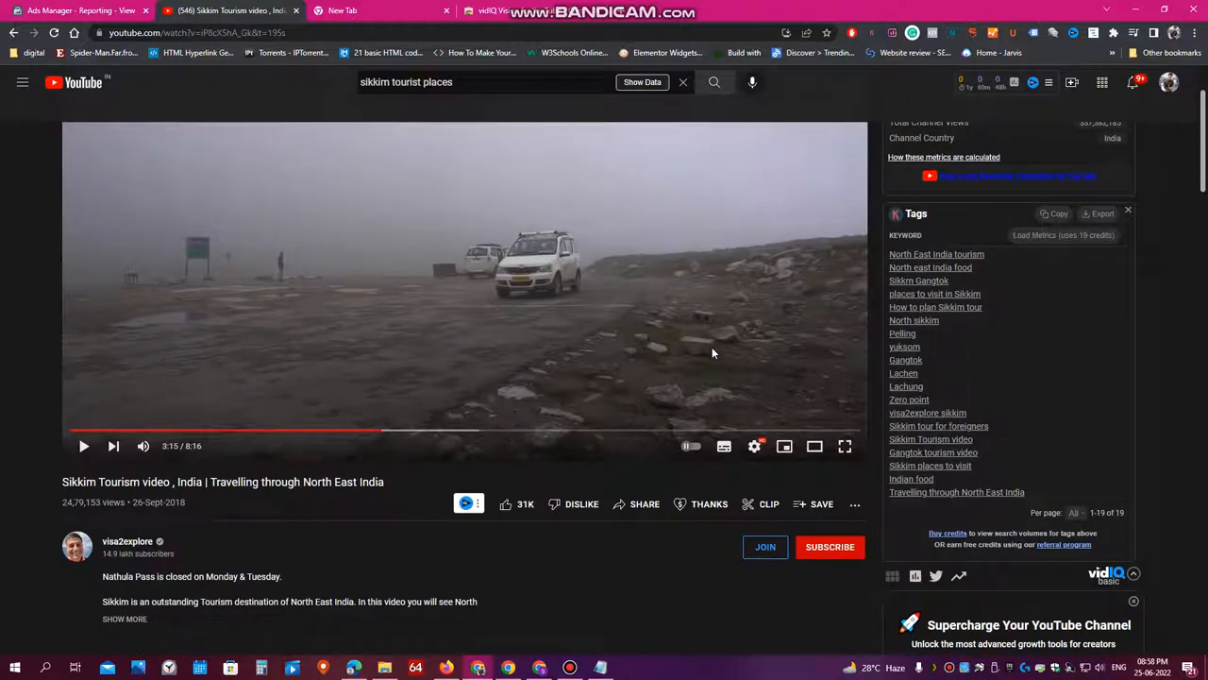
mouse_move(1063, 362)
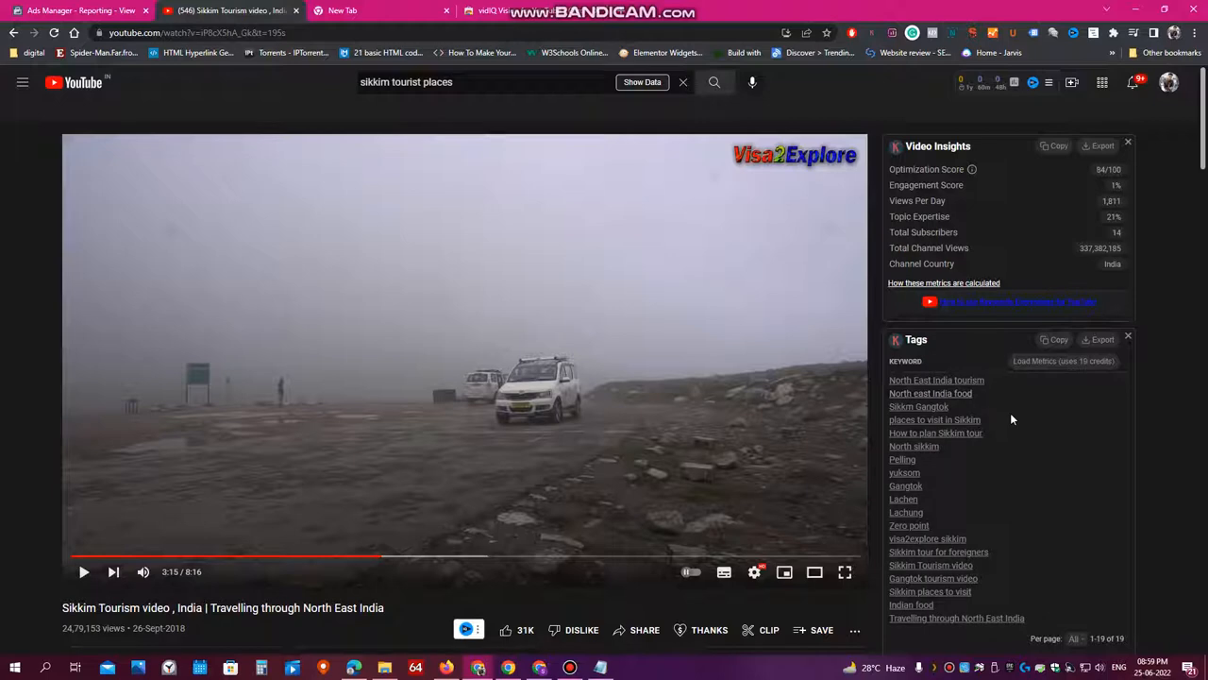
mouse_move(571, 668)
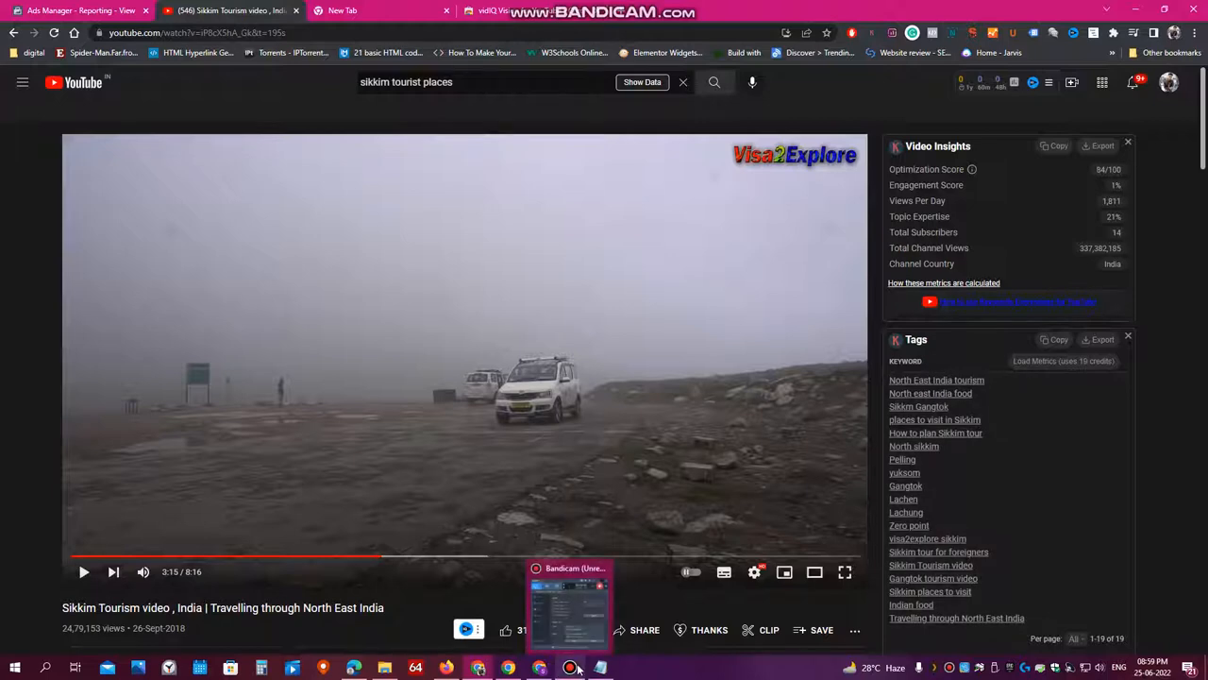